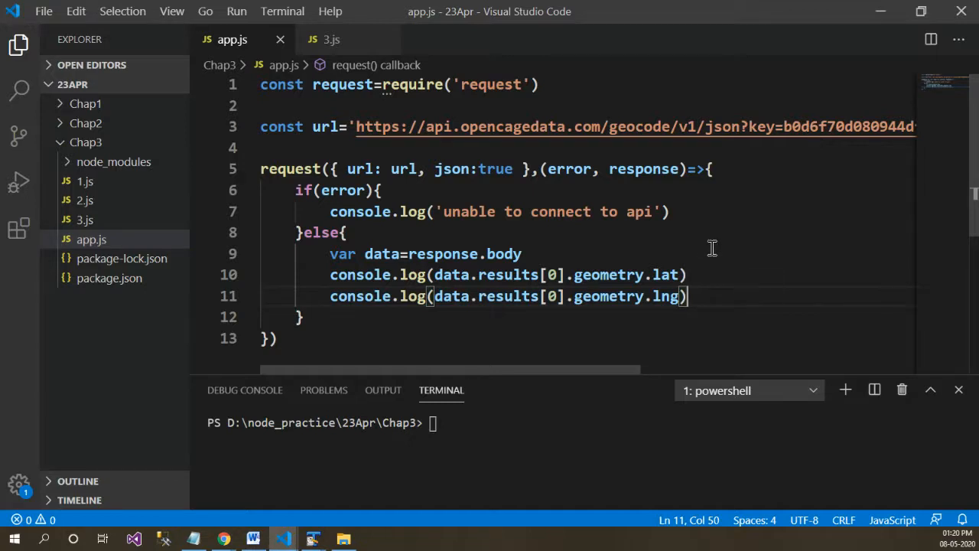
mouse_move(563, 126)
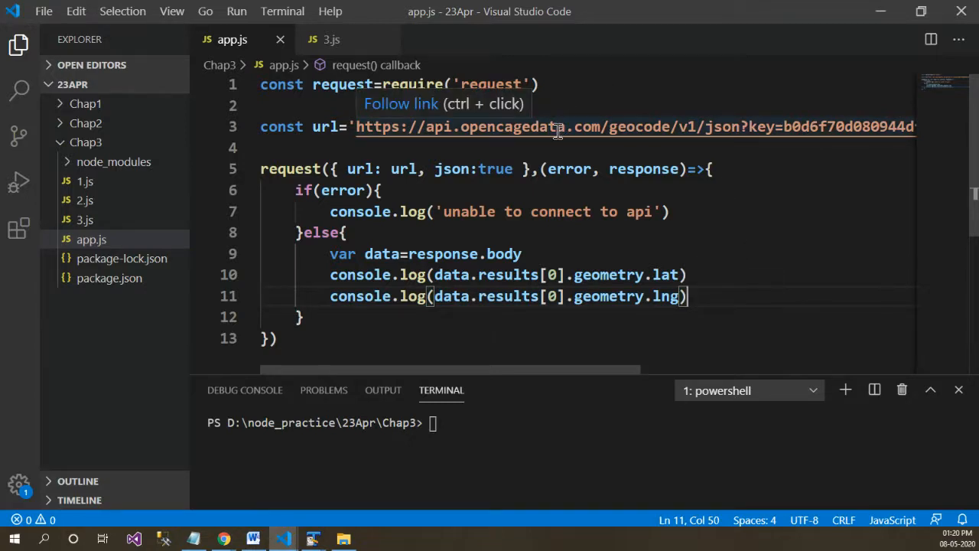
mouse_move(478, 200)
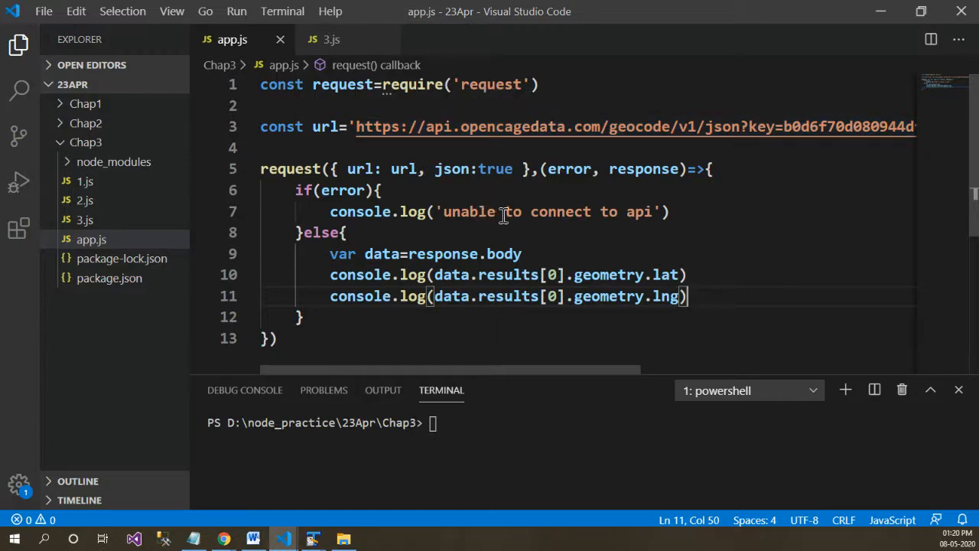
In Chrome, highlight the query-string coordinates and the results key of the OpenCage response.
left_click(18, 44)
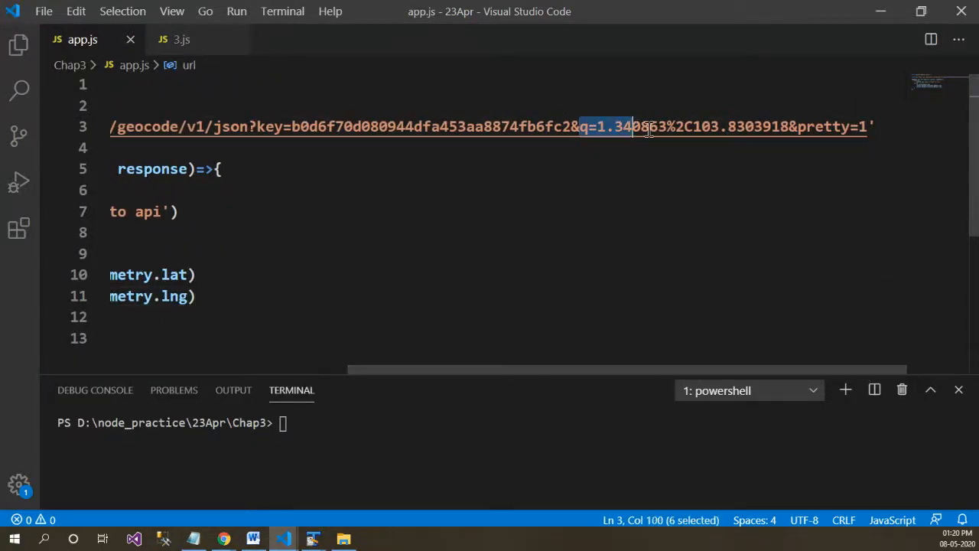
left_click_drag(635, 126, 792, 127)
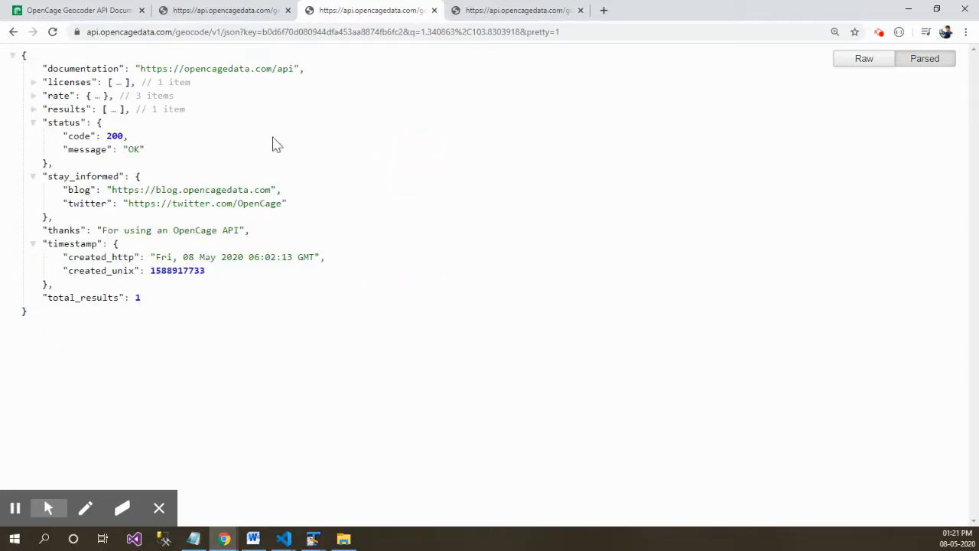
mouse_move(114, 117)
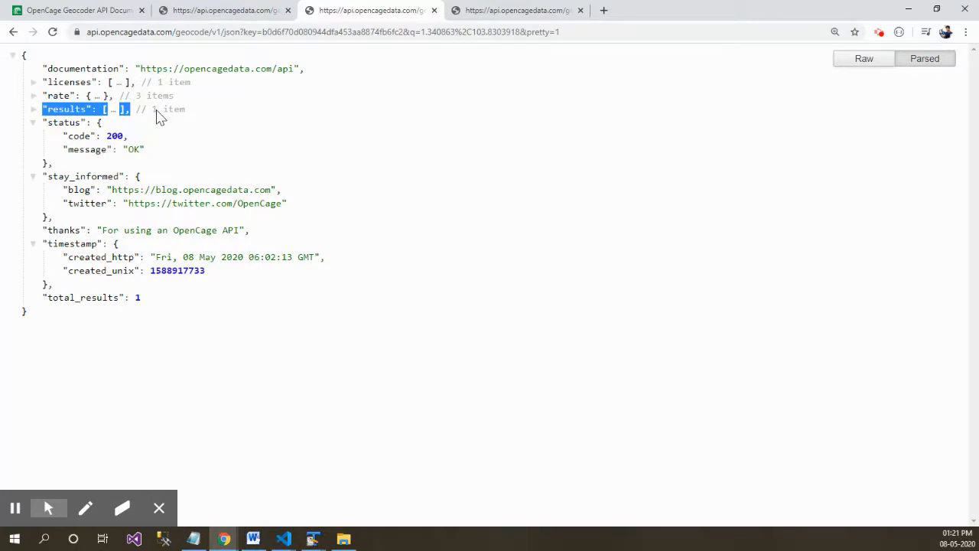
mouse_move(161, 109)
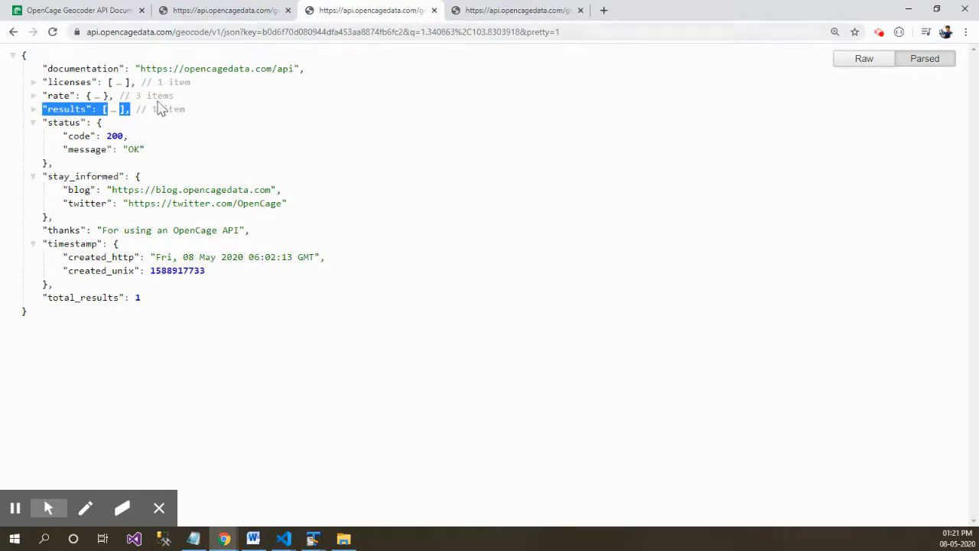
mouse_move(156, 113)
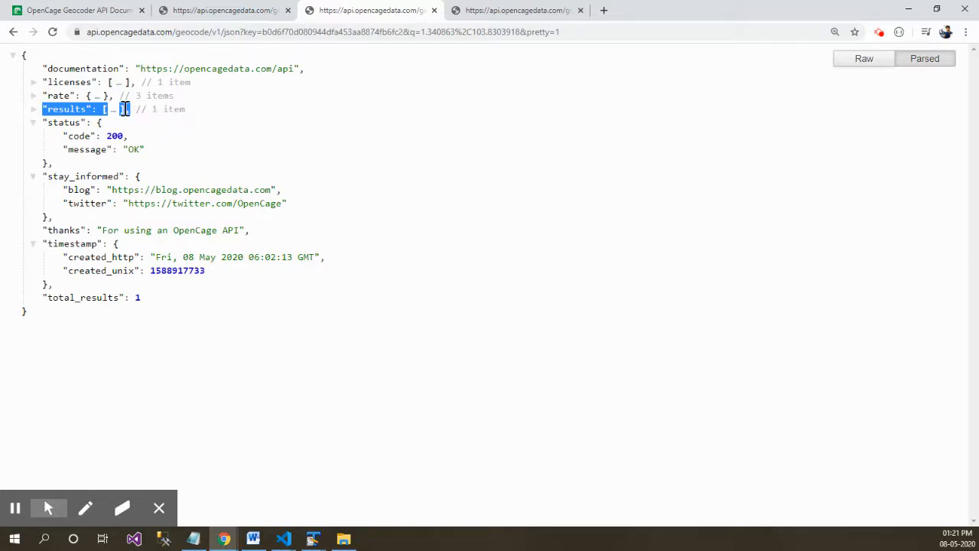
left_click(50, 109)
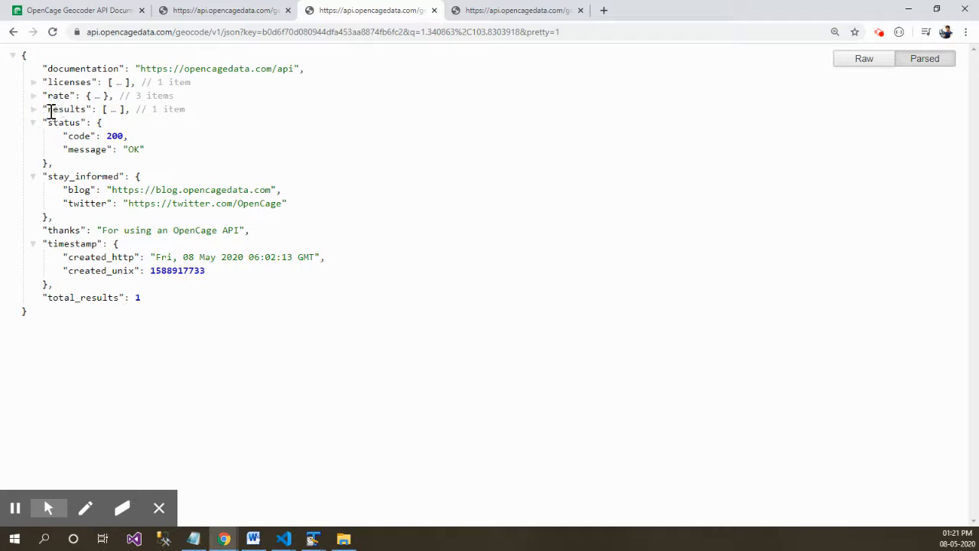
double_click(66, 109)
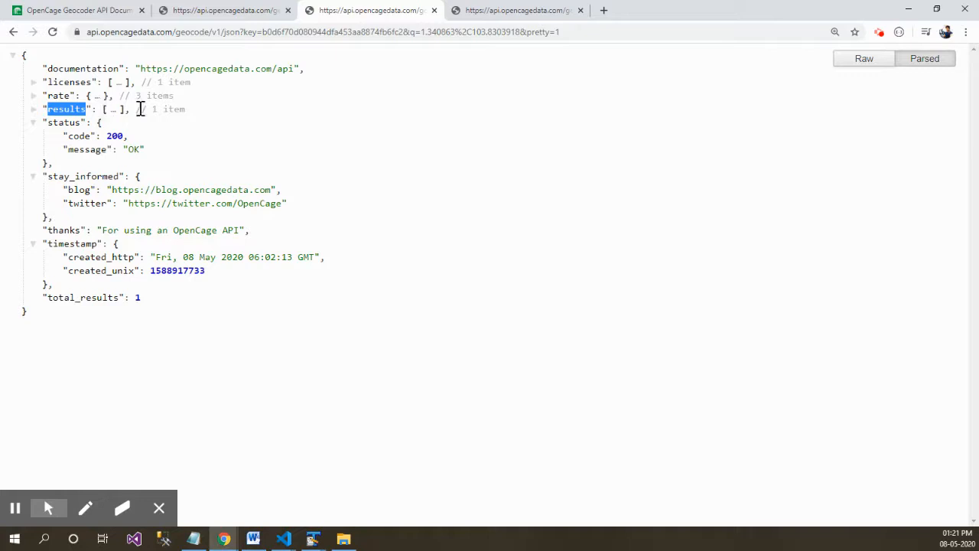
mouse_move(167, 113)
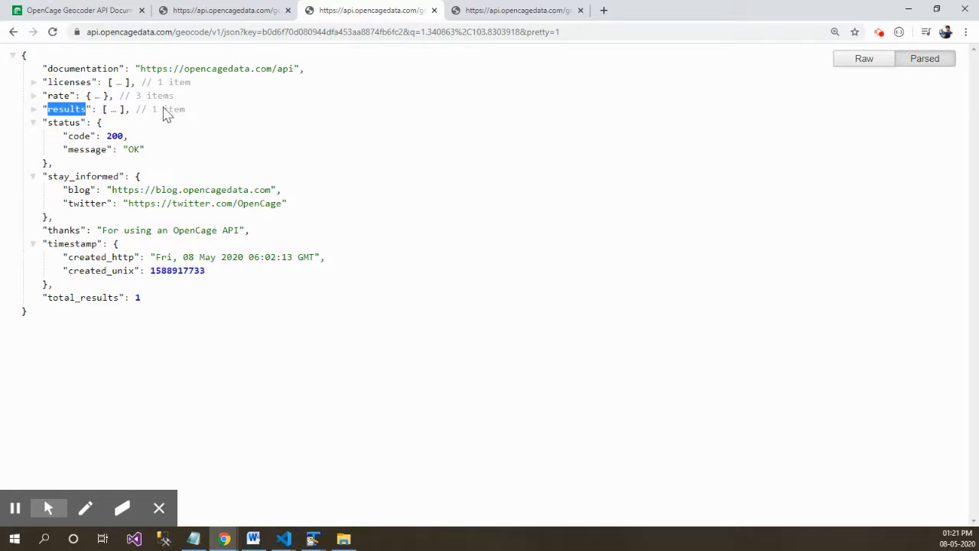
In app.js, highlight data and results on the latitude logging line to explain the path.
left_click(284, 539)
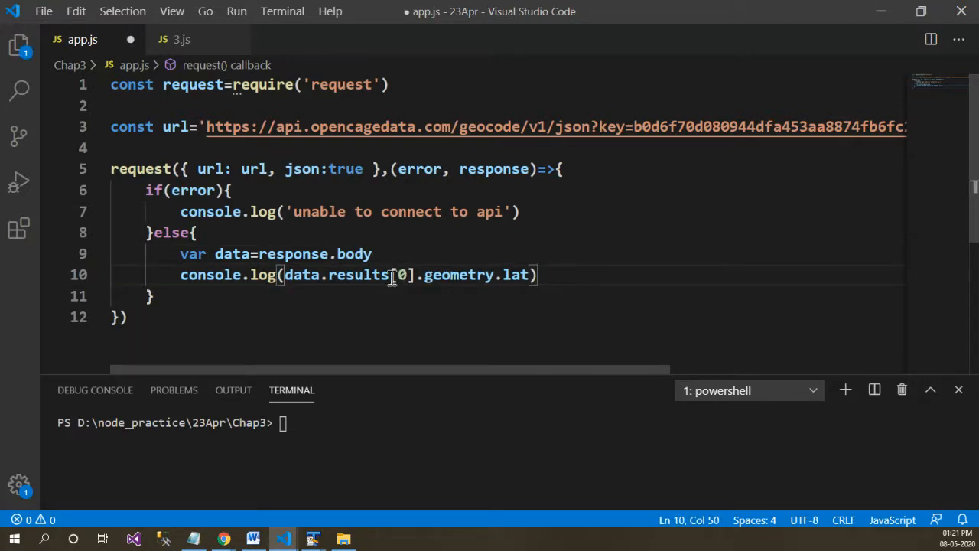
double_click(298, 275)
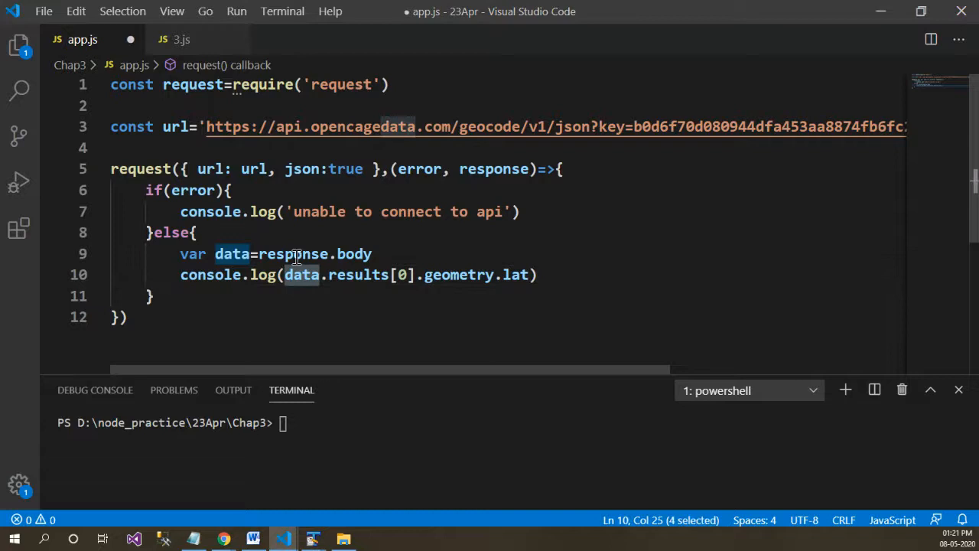
double_click(358, 275)
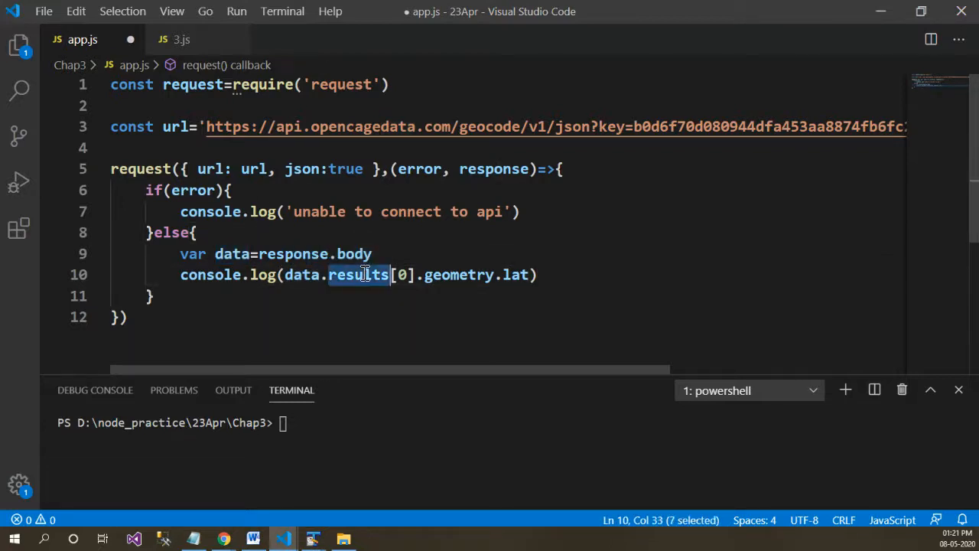
left_click(413, 275)
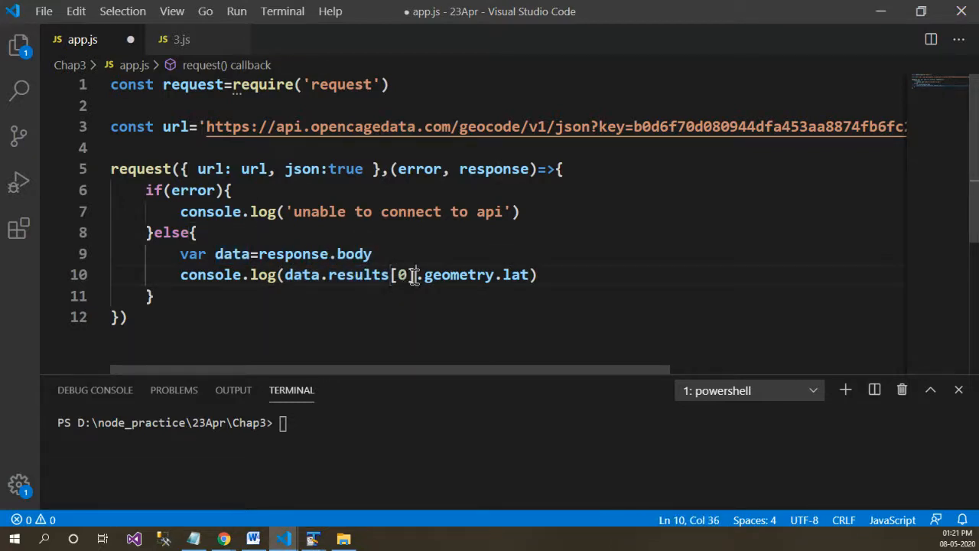
double_click(401, 275)
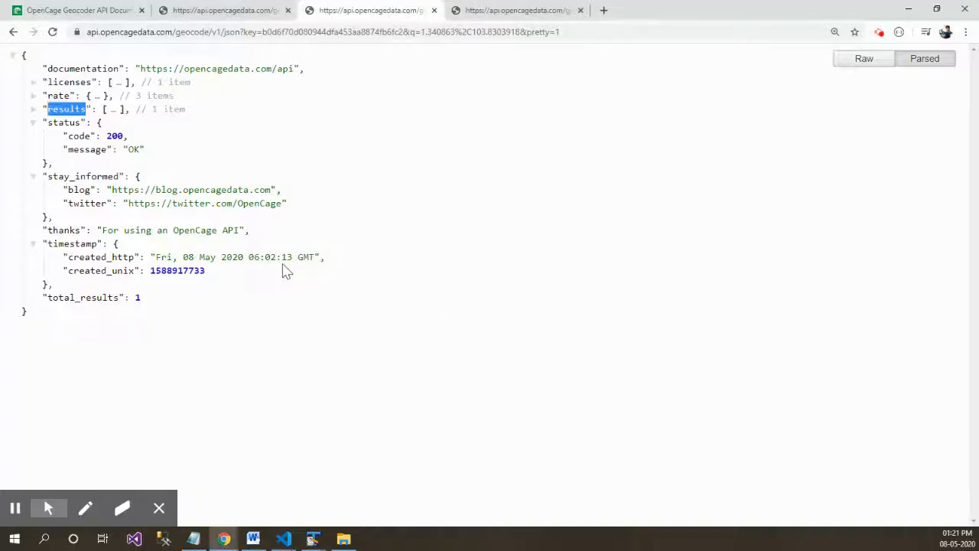
Expand the first result's components object and highlight its key and contents.
left_click(33, 108)
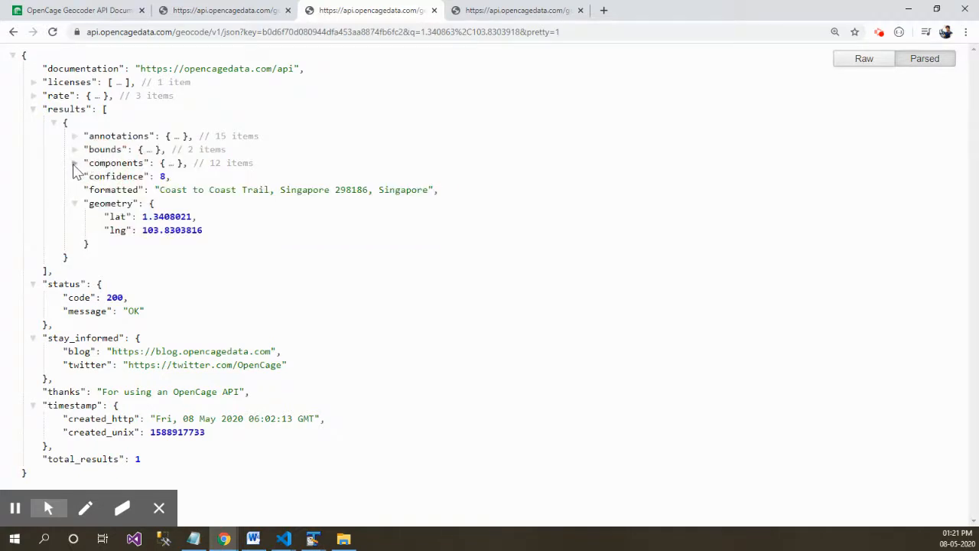
left_click(74, 163)
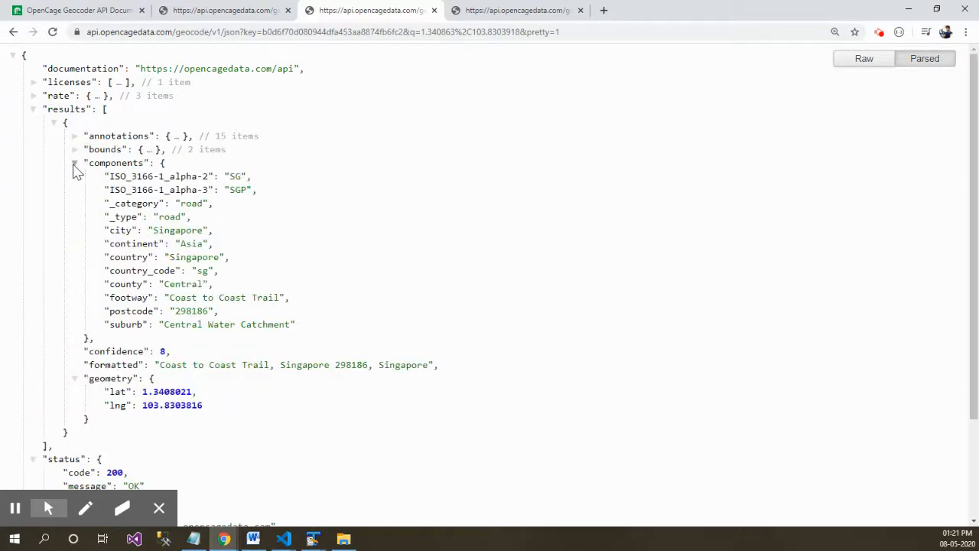
double_click(114, 162)
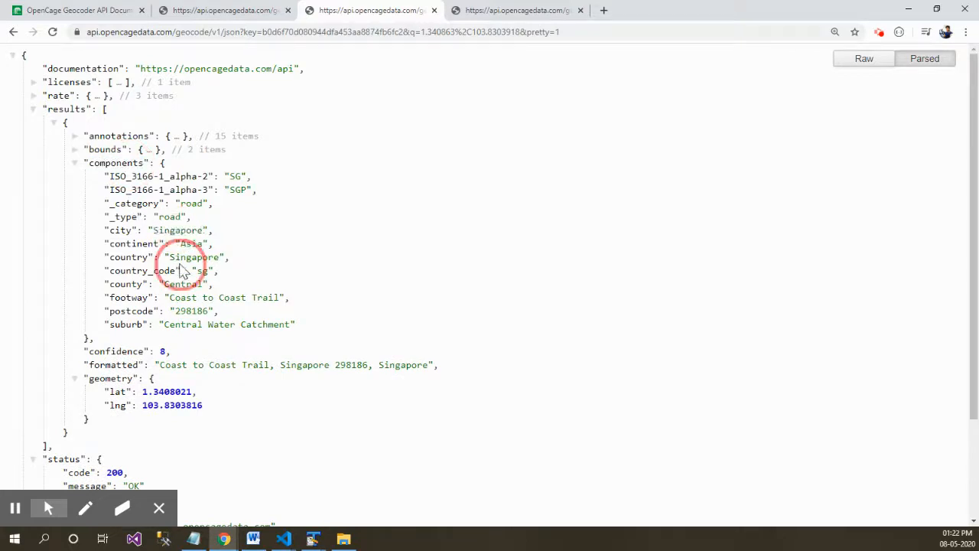
double_click(166, 257)
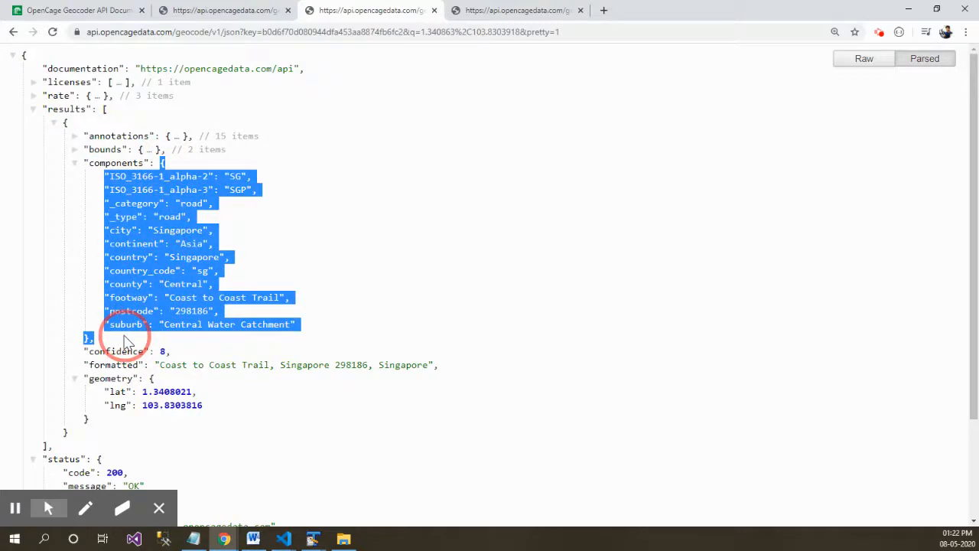
double_click(115, 162)
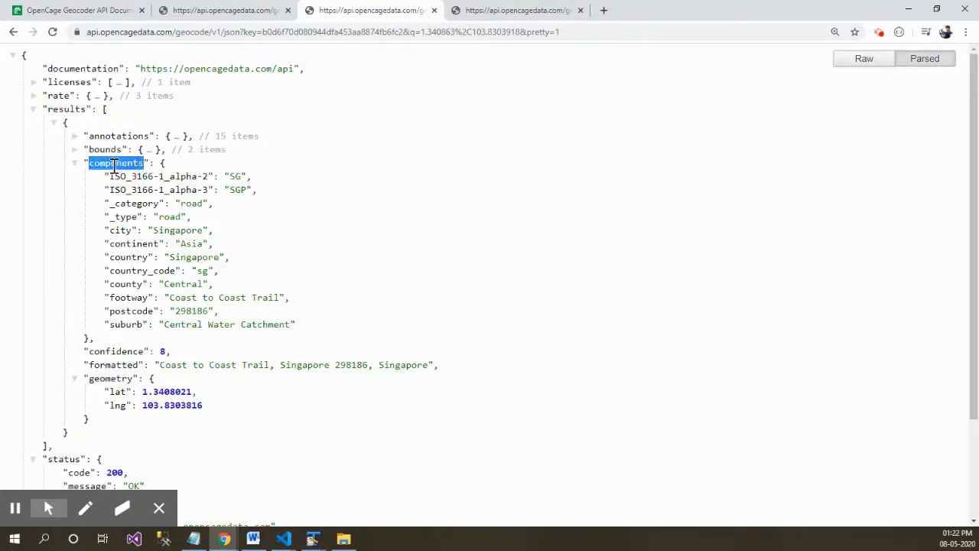
left_click(284, 538)
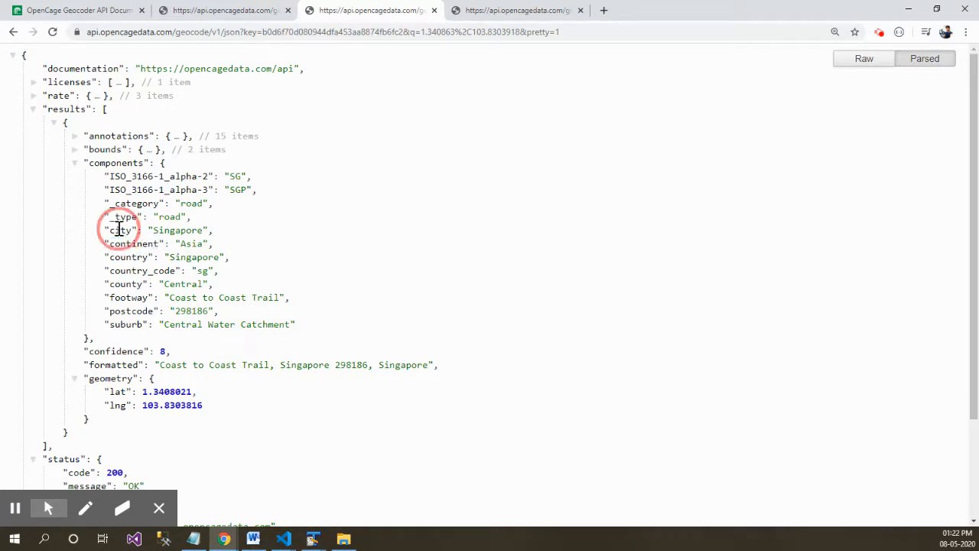
Make line 10 log data.results[0].components.city, then run node .\app.js in the terminal.
left_click(284, 538)
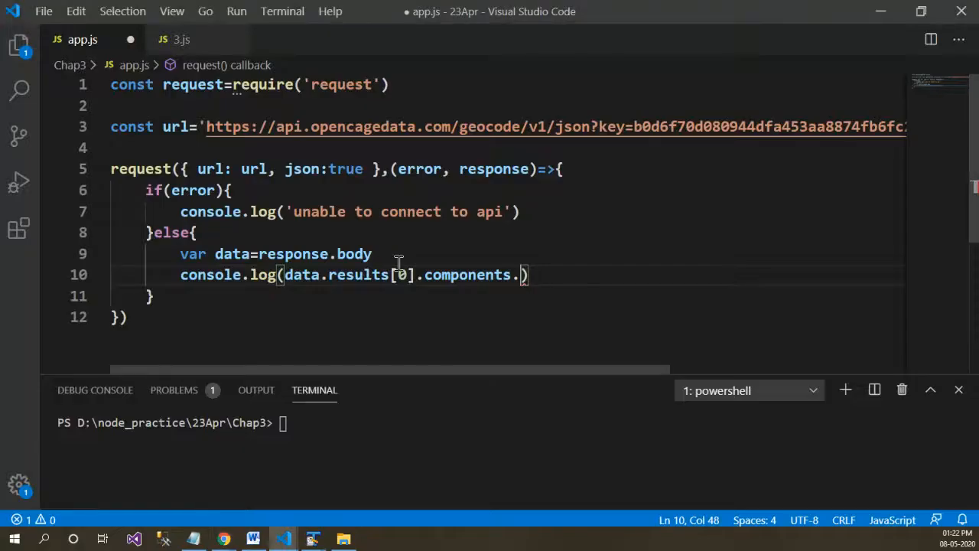
type("city")
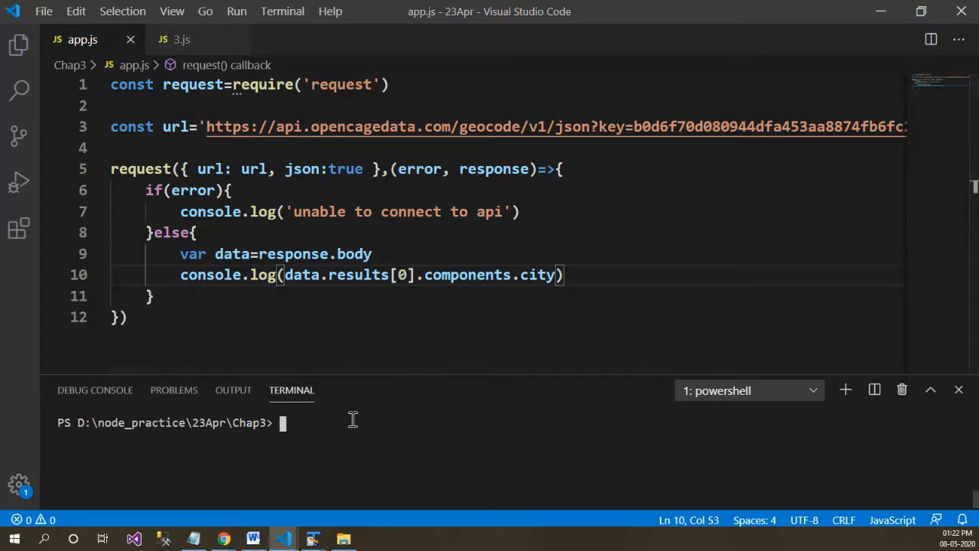
type("node")
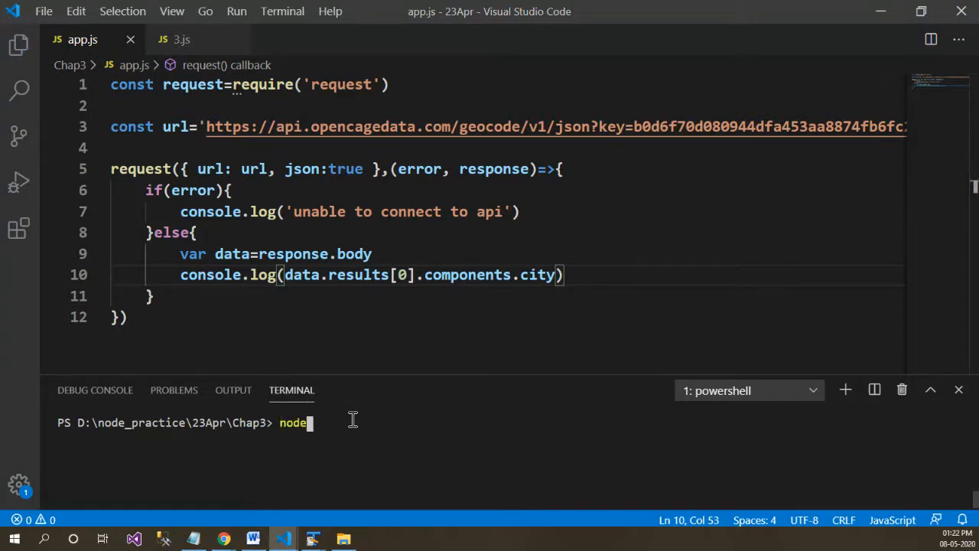
type(".\\app.js")
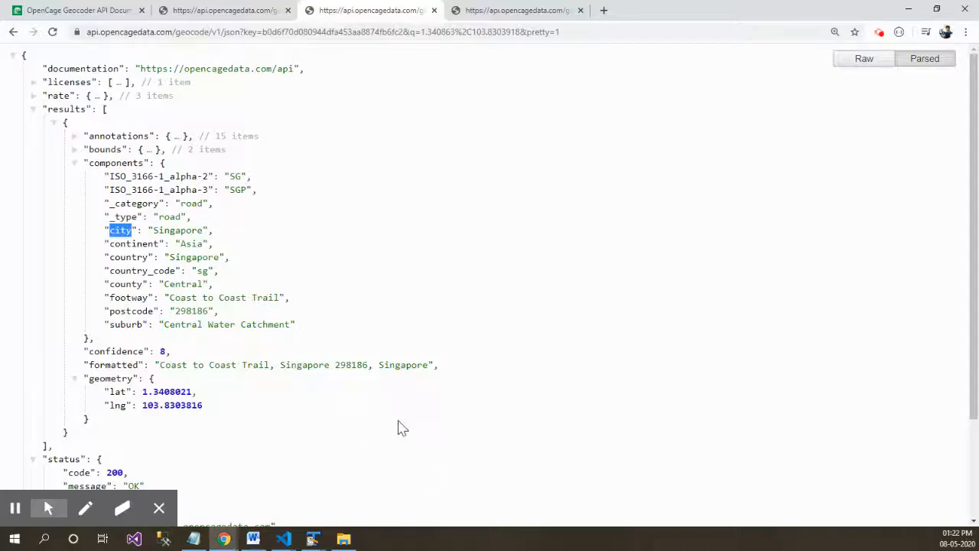
double_click(133, 243)
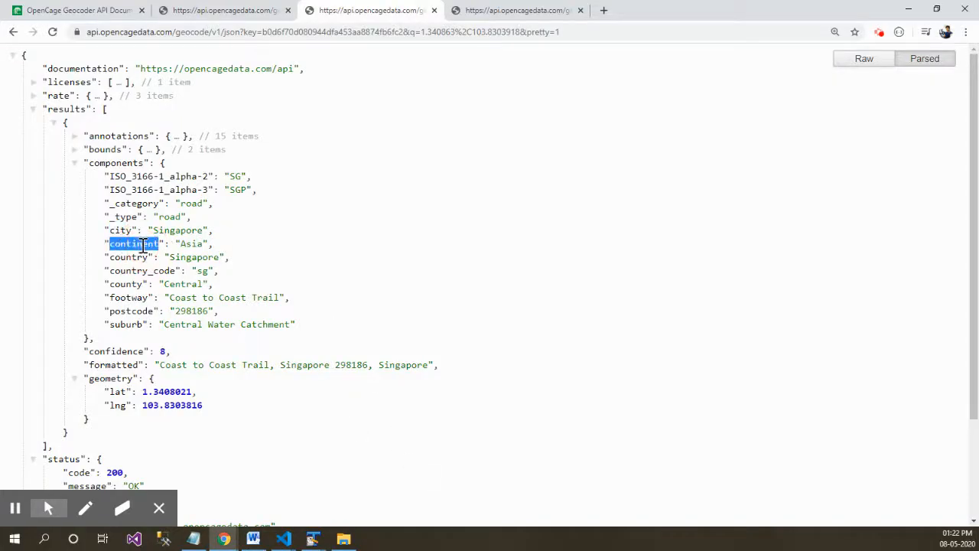
mouse_move(195, 257)
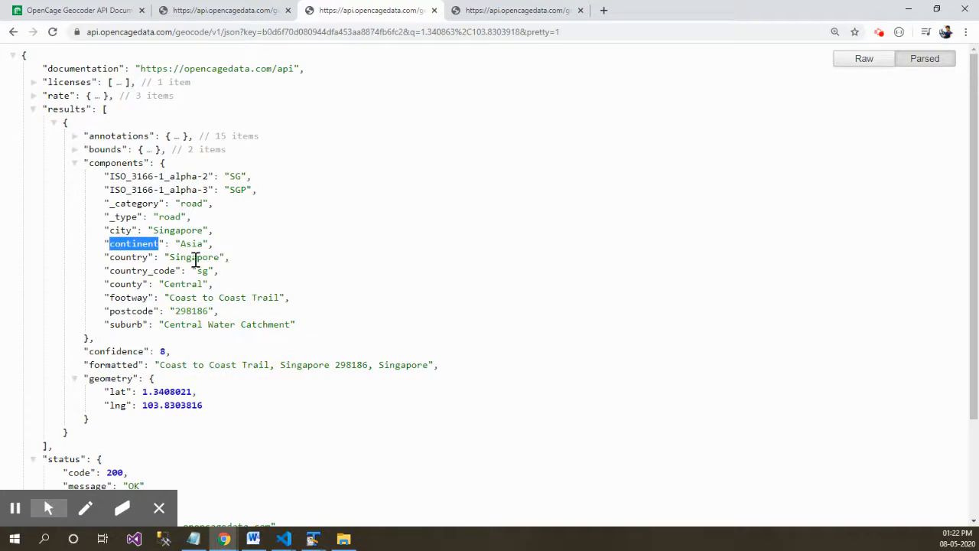
double_click(202, 271)
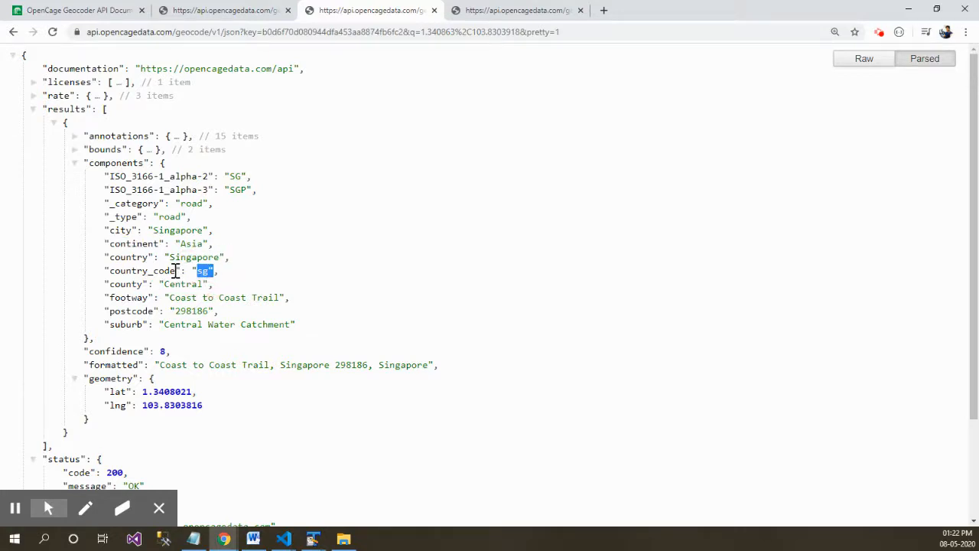
double_click(141, 270)
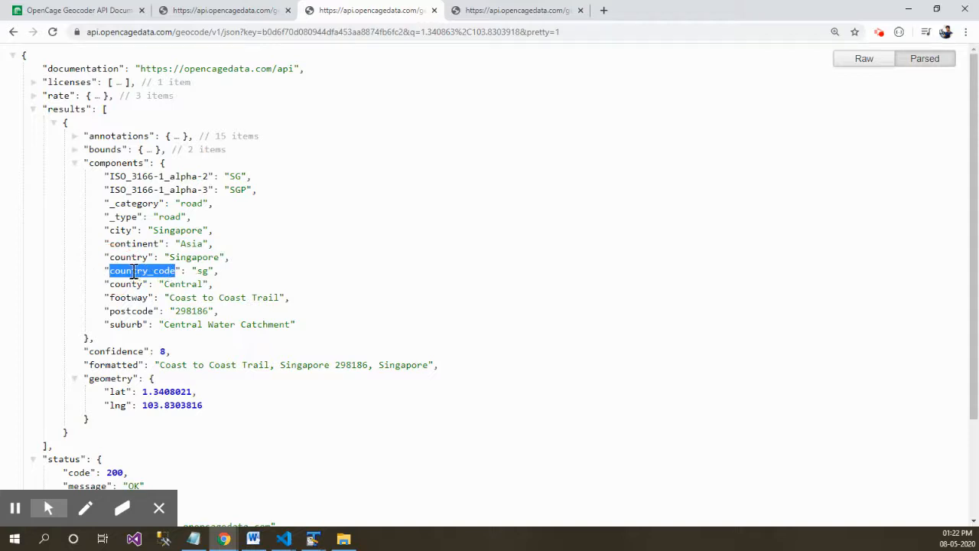
left_click(283, 539)
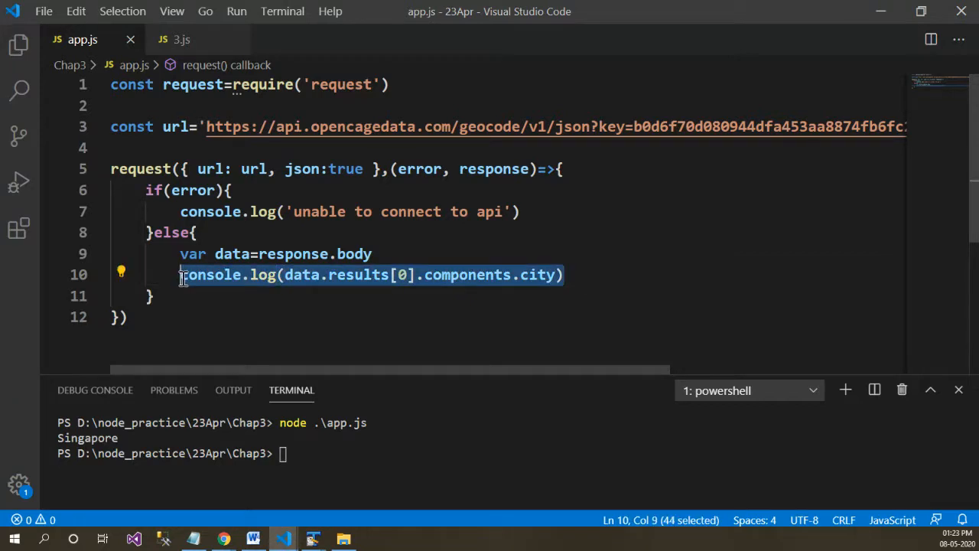
Add a line logging data.results[0].components.country_code below the city log line.
left_click(583, 275)
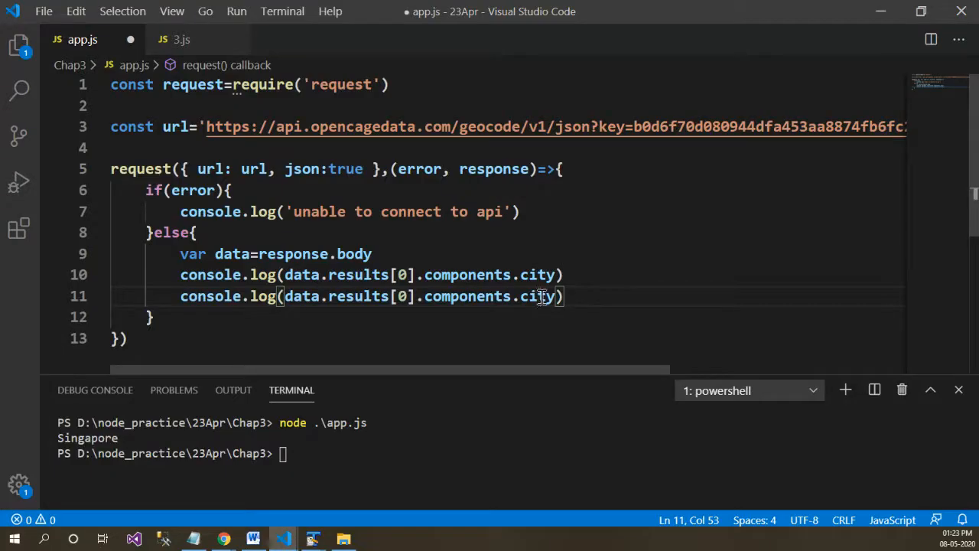
type("country_code")
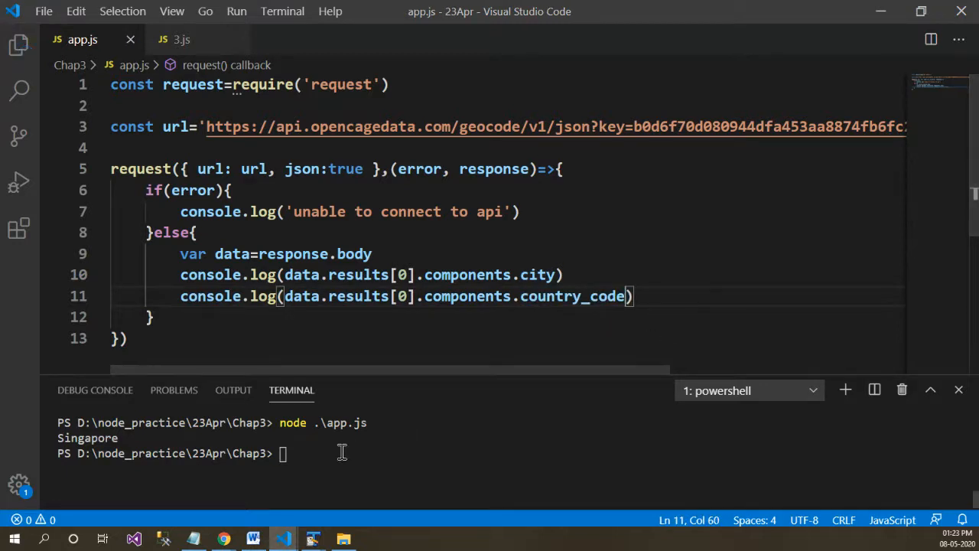